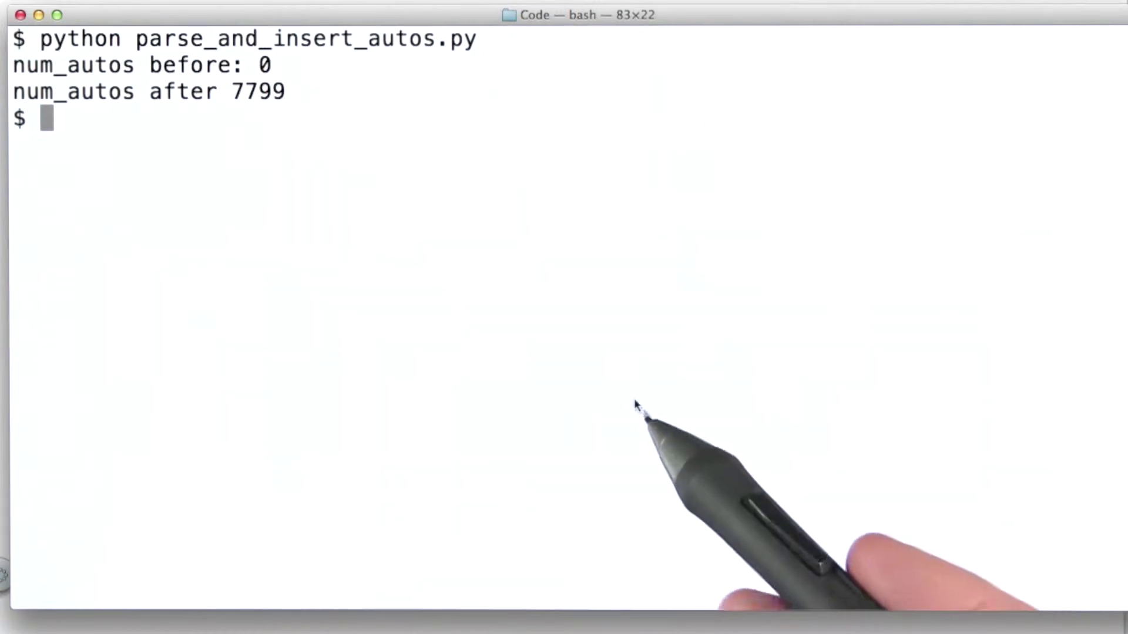
mouse_move(626, 420)
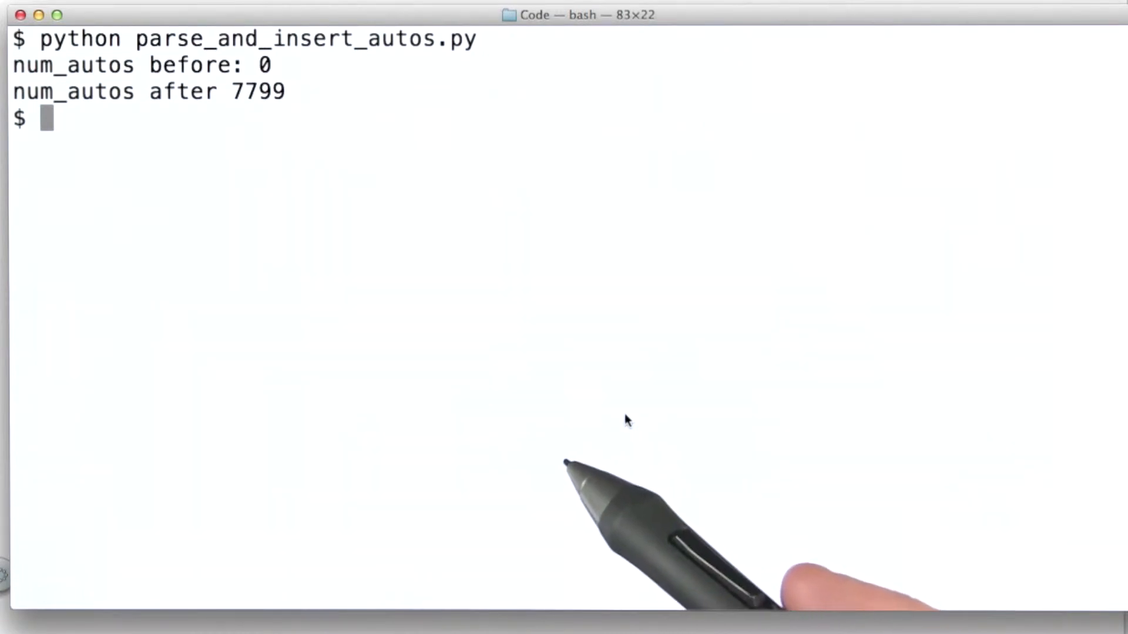
mouse_move(331, 329)
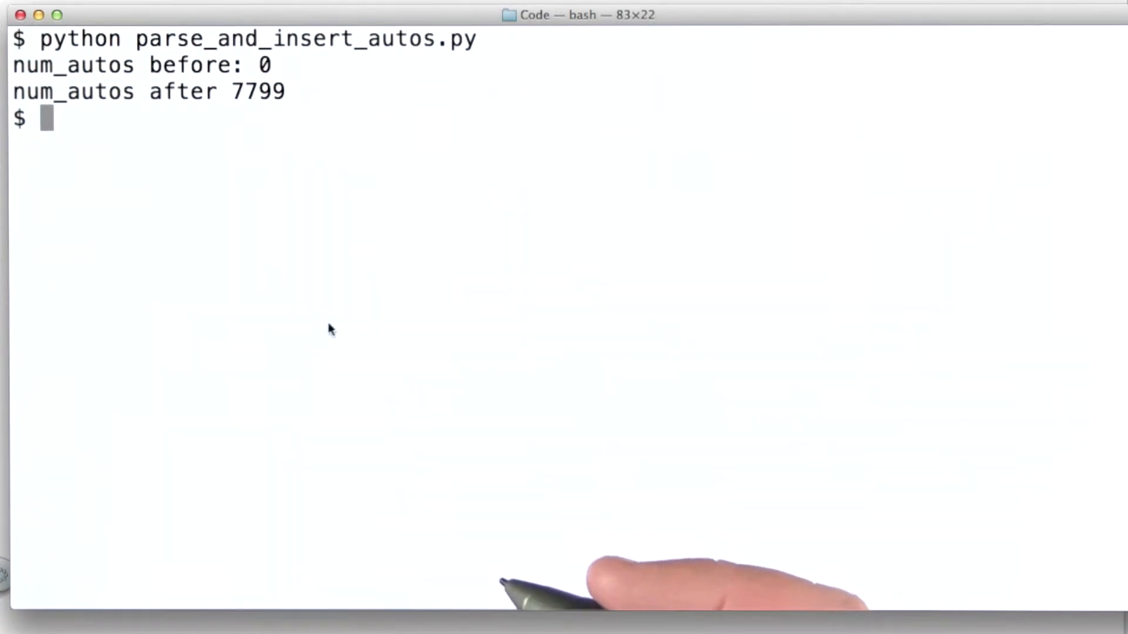
mouse_move(968, 415)
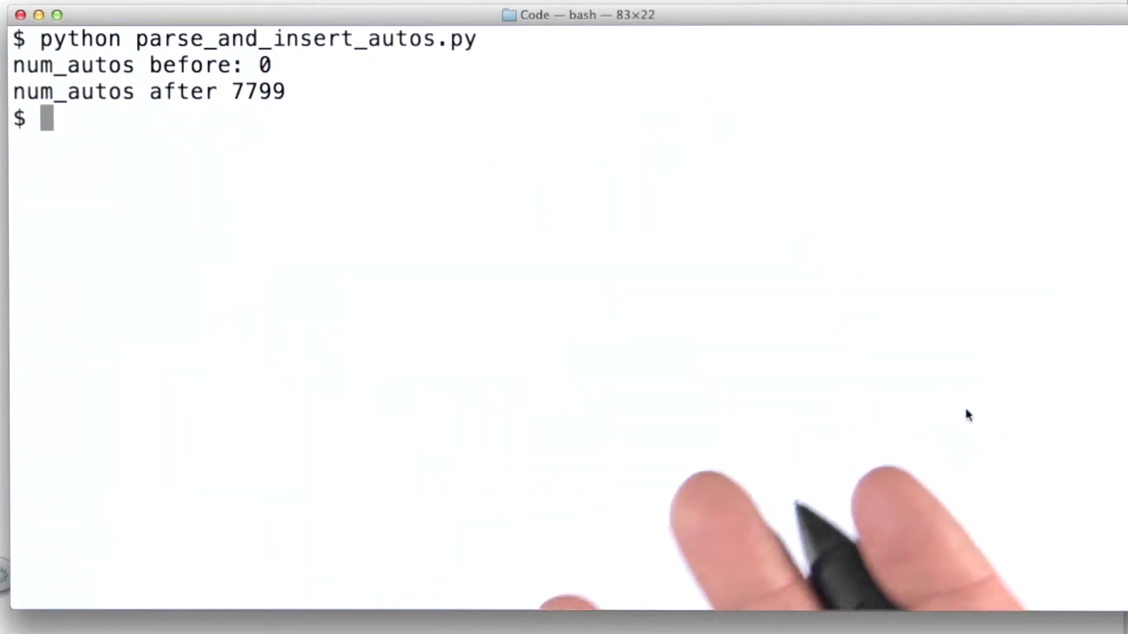
Step: List the folder's files and view the autos.json records in less before quitting
type("ls")
type("less autos.j")
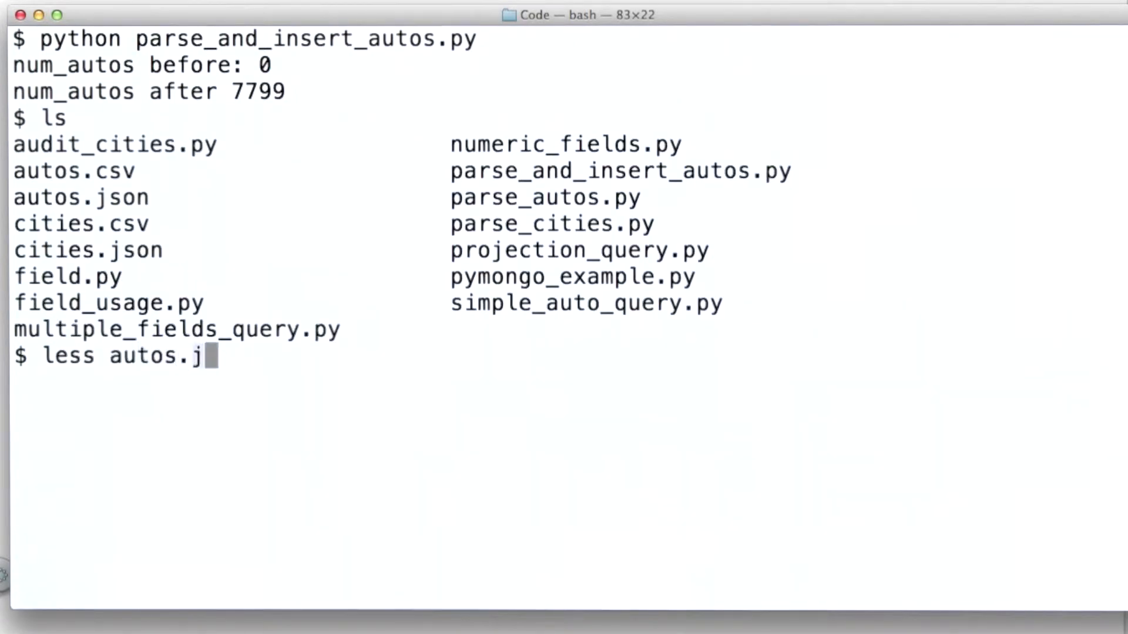
key("Return")
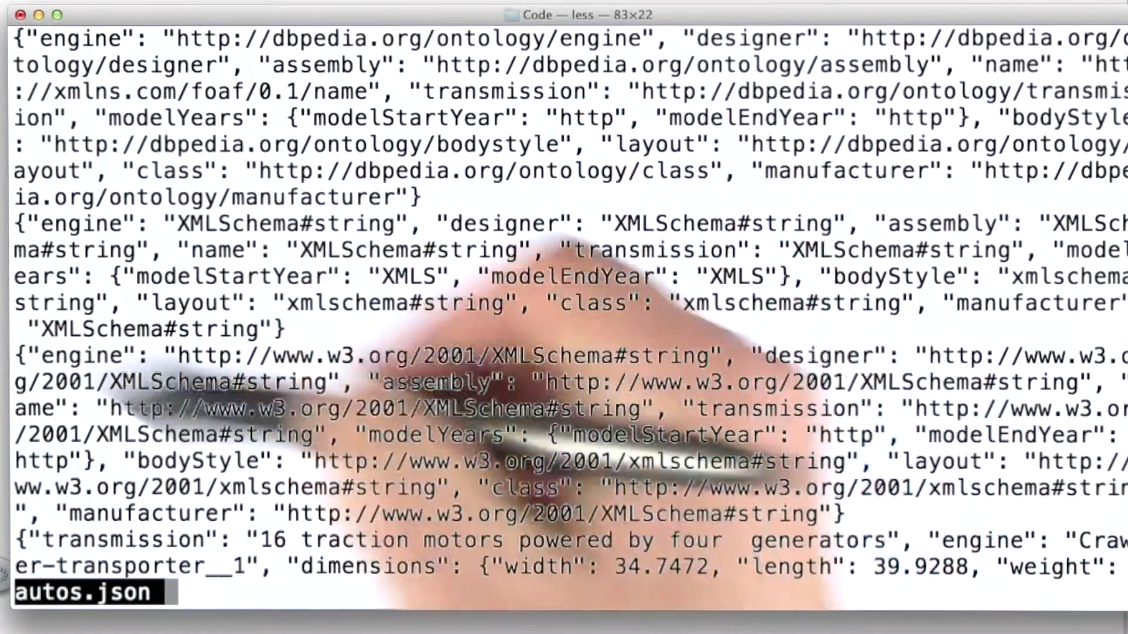
key("q")
type("m")
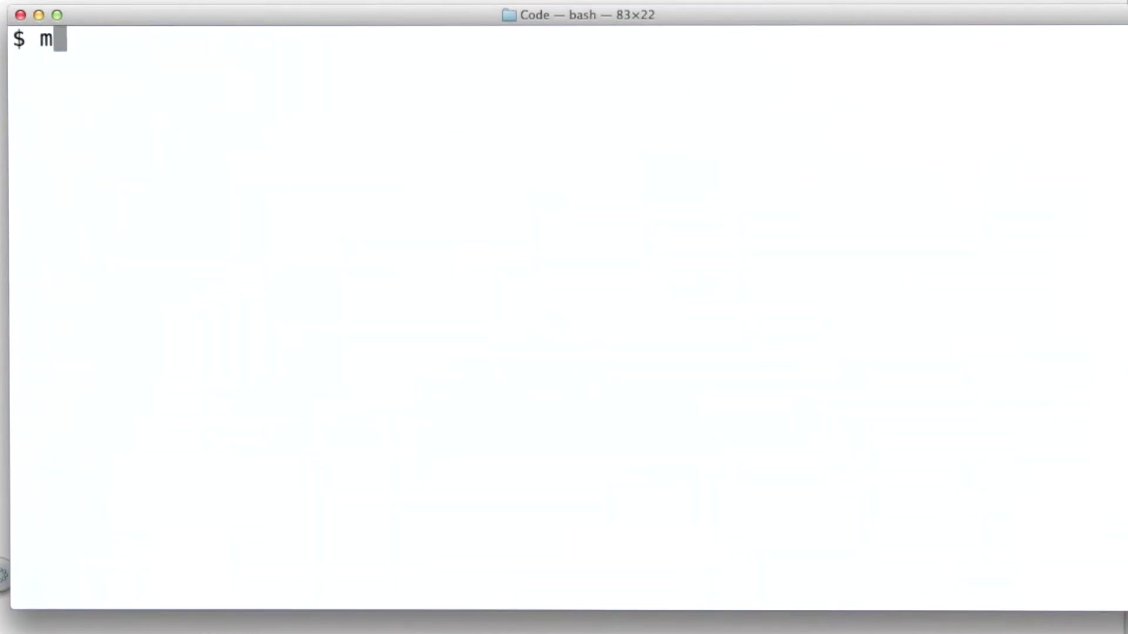
Step: Run mongoimport --help and scroll through the listed import options
type("ongoimp")
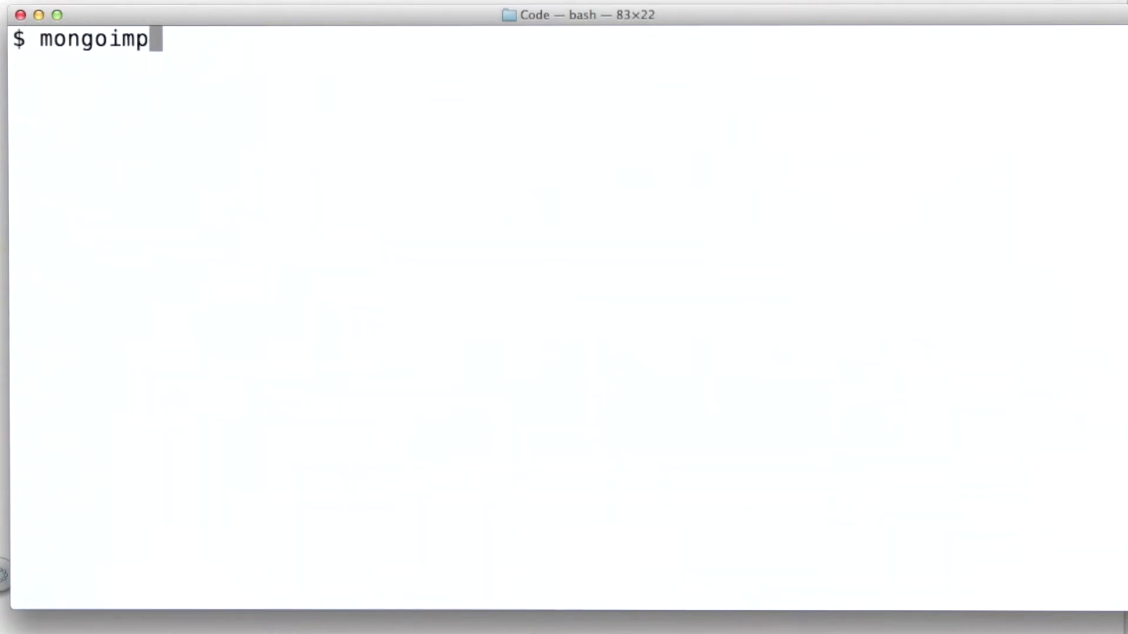
type("ort --help")
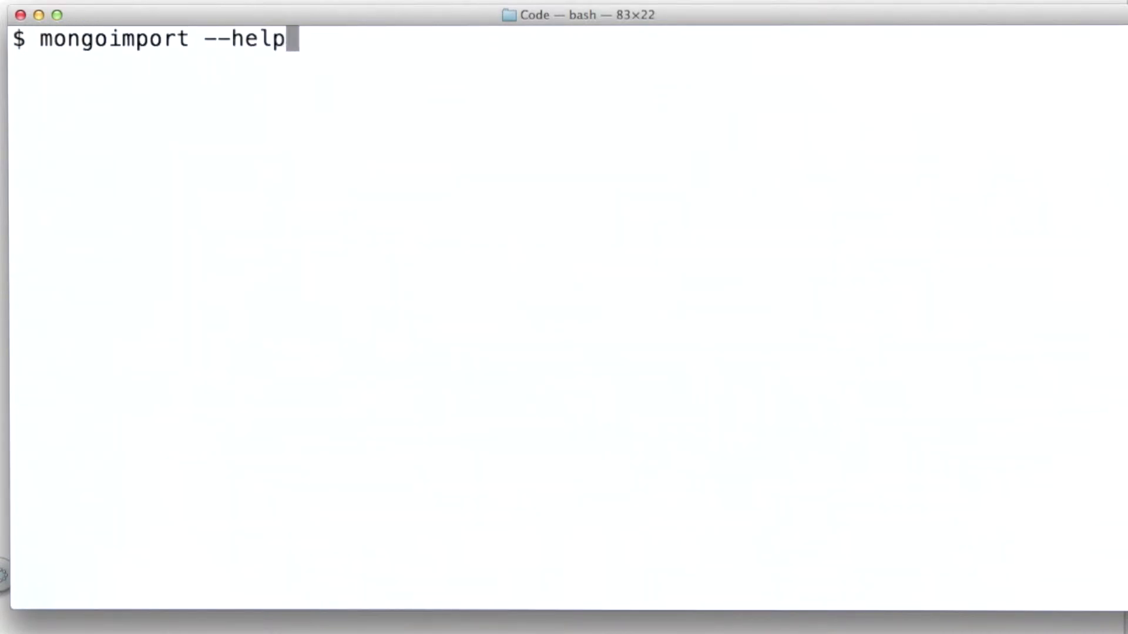
key("Return")
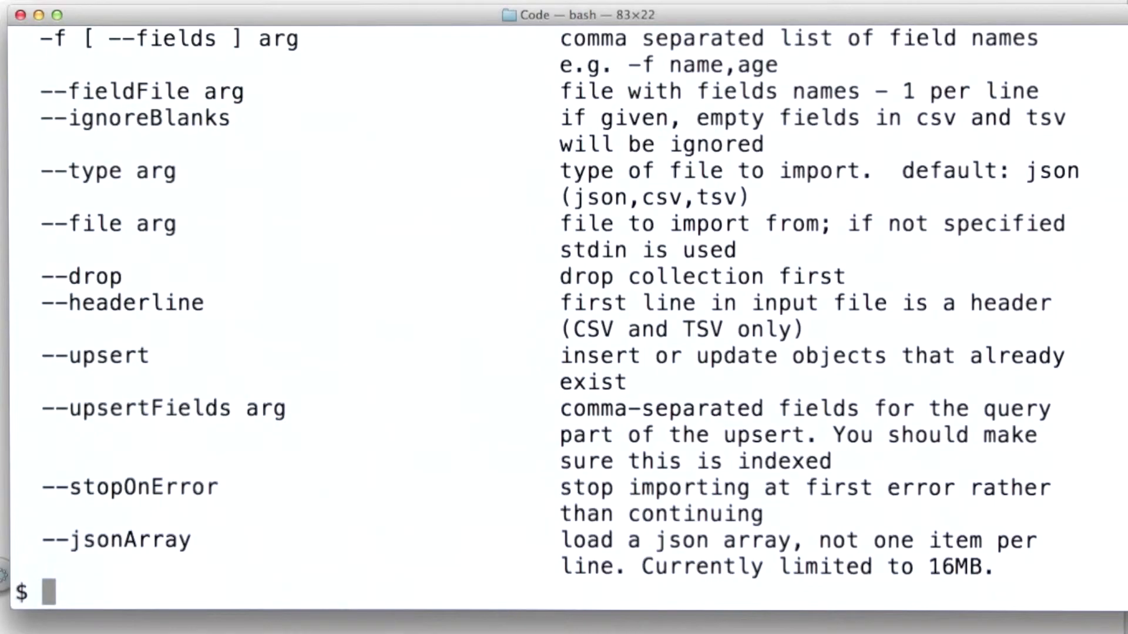
scroll("up", 3)
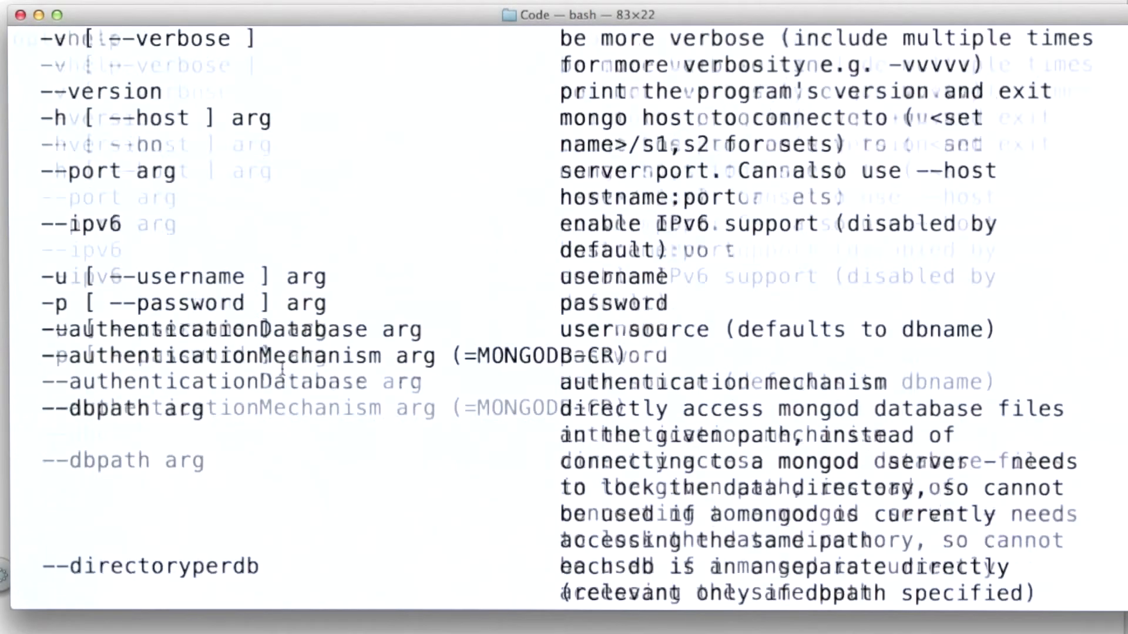
scroll("down", 3)
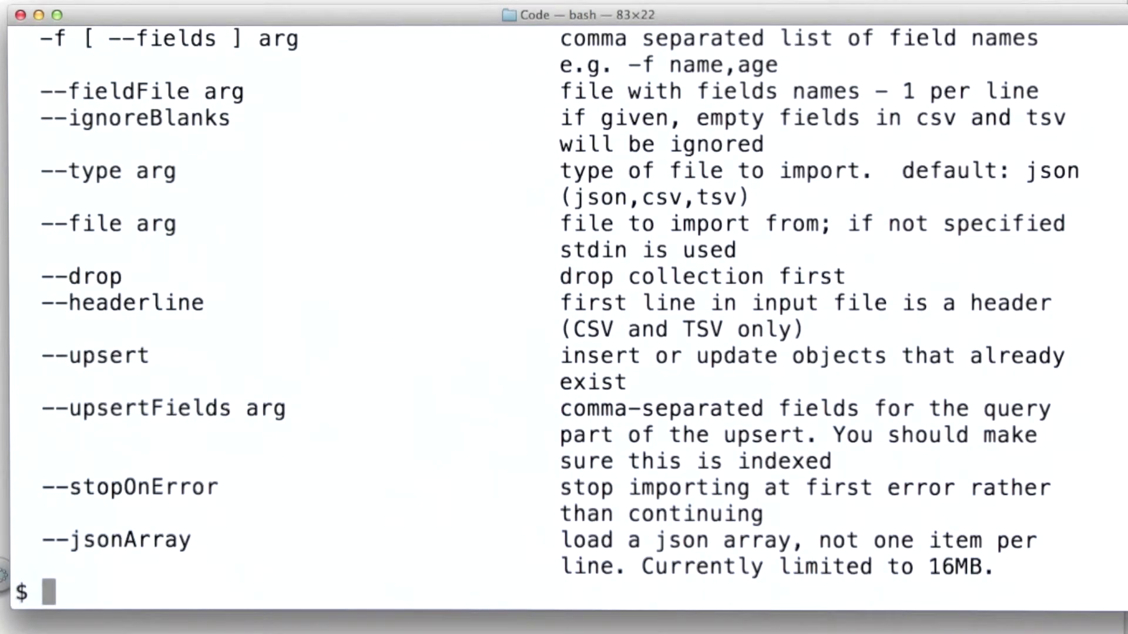
Step: Type 'mongoimport -d examples -c myautos2 --file autos.json' at the prompt without running it
type("mongoimport")
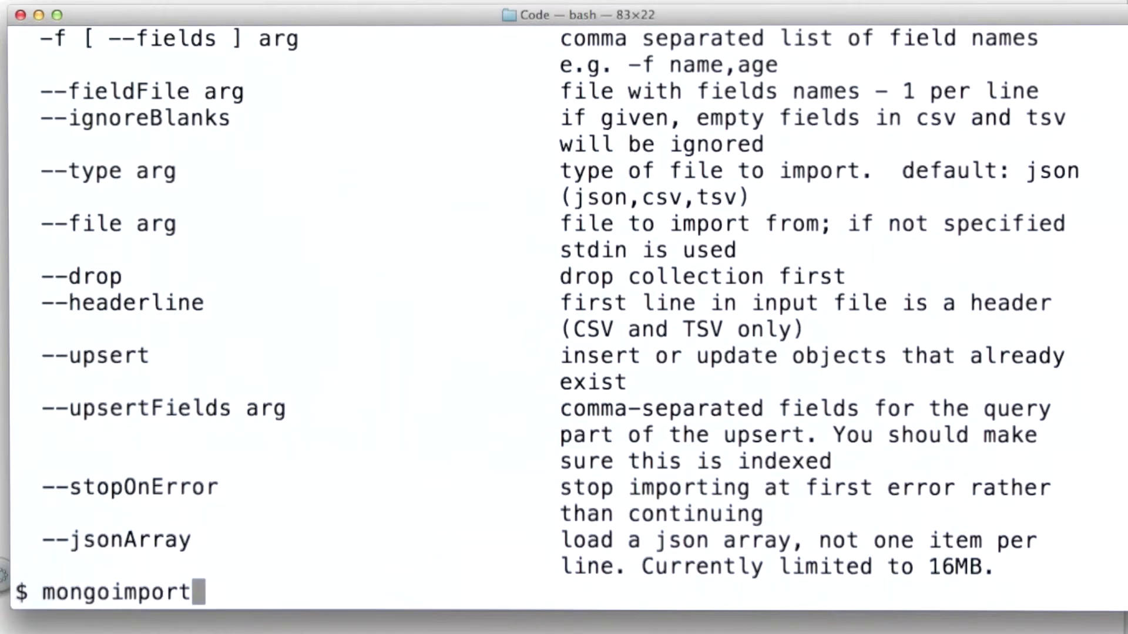
type("-d")
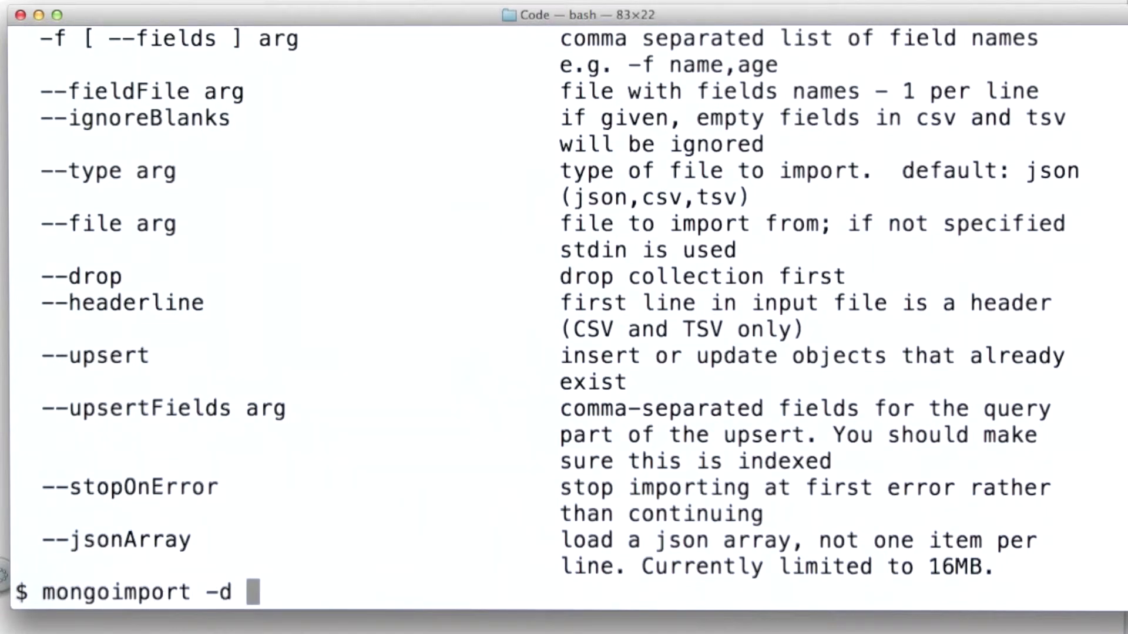
type("examp")
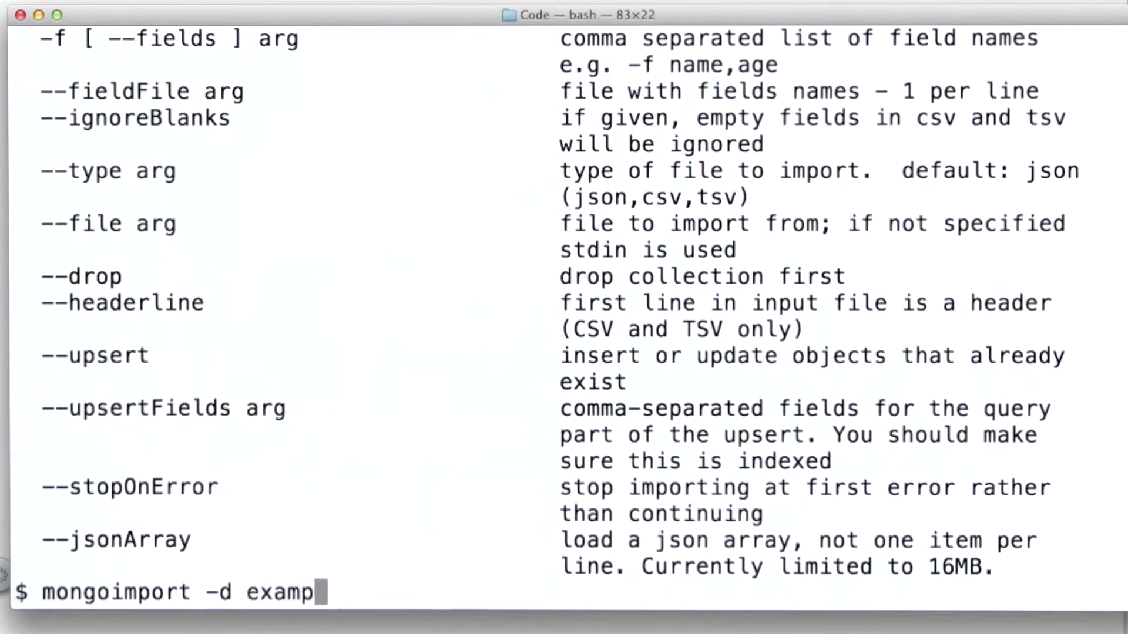
type("les")
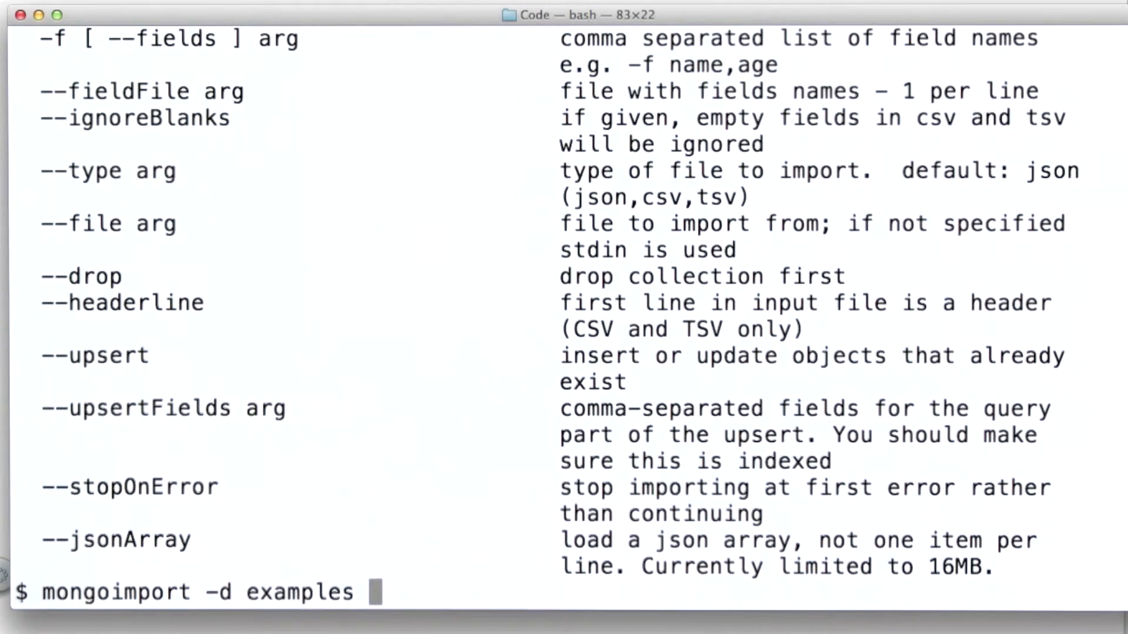
type("-c")
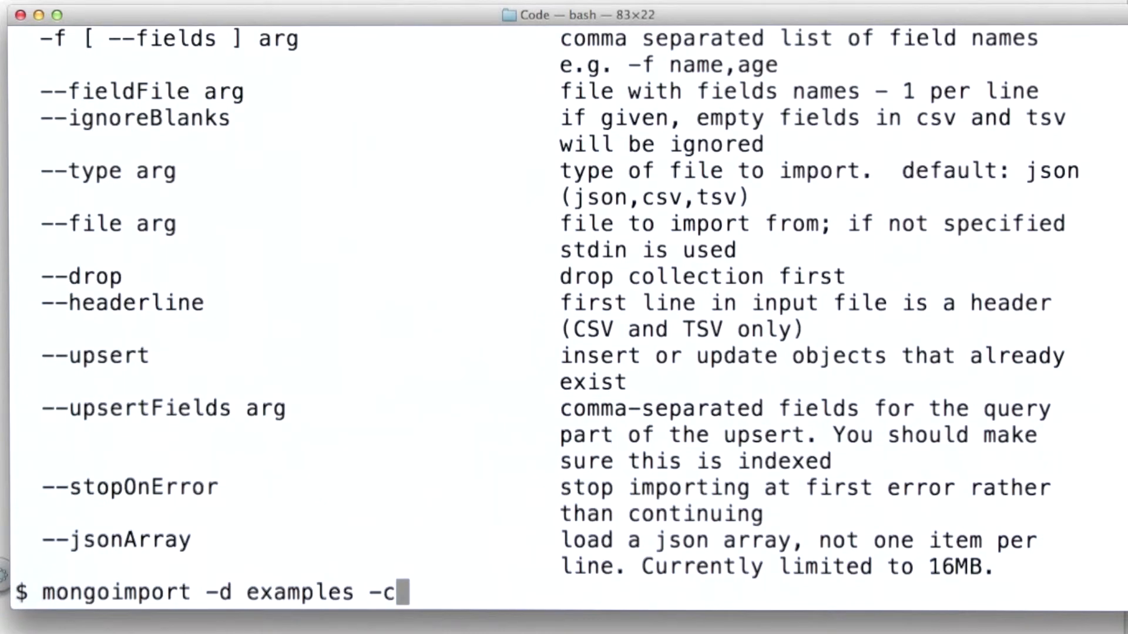
type("myautos")
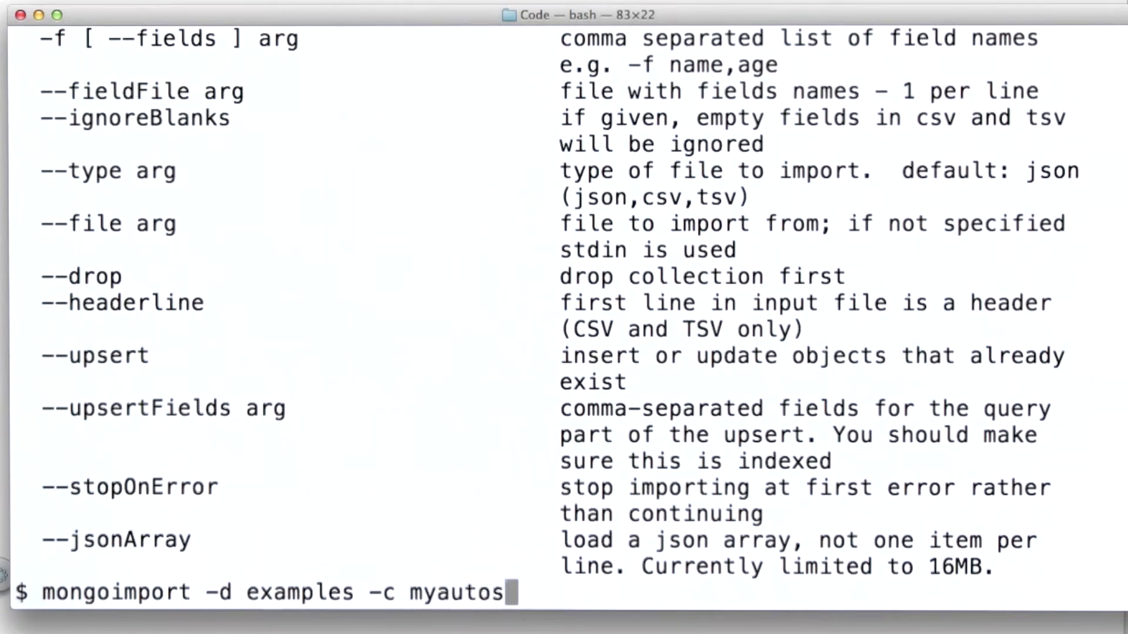
type("2")
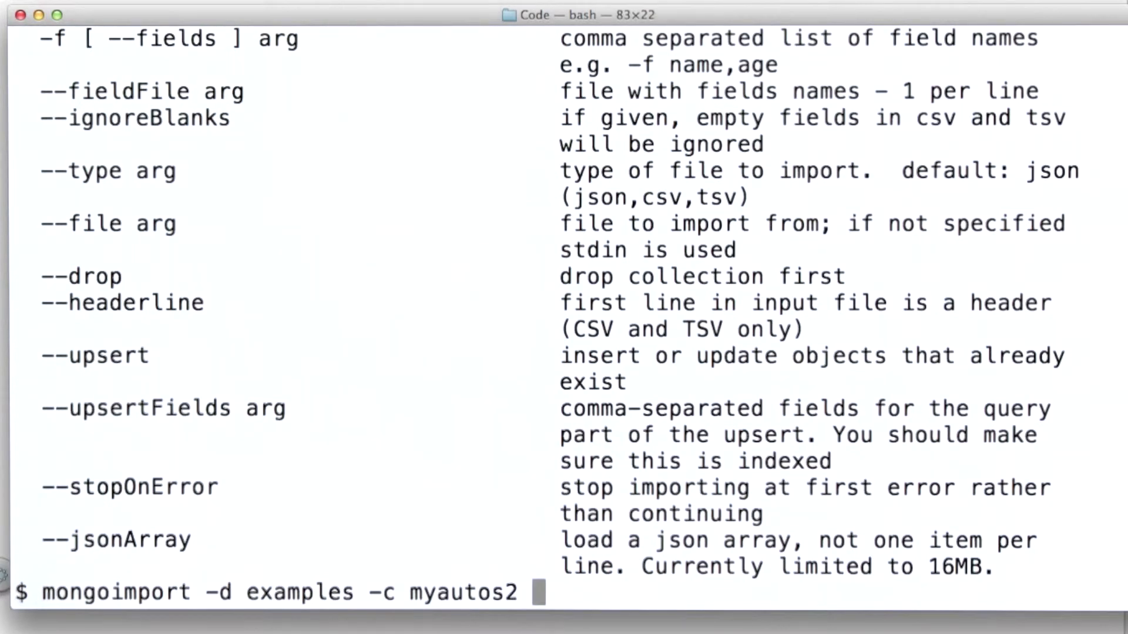
type("--file")
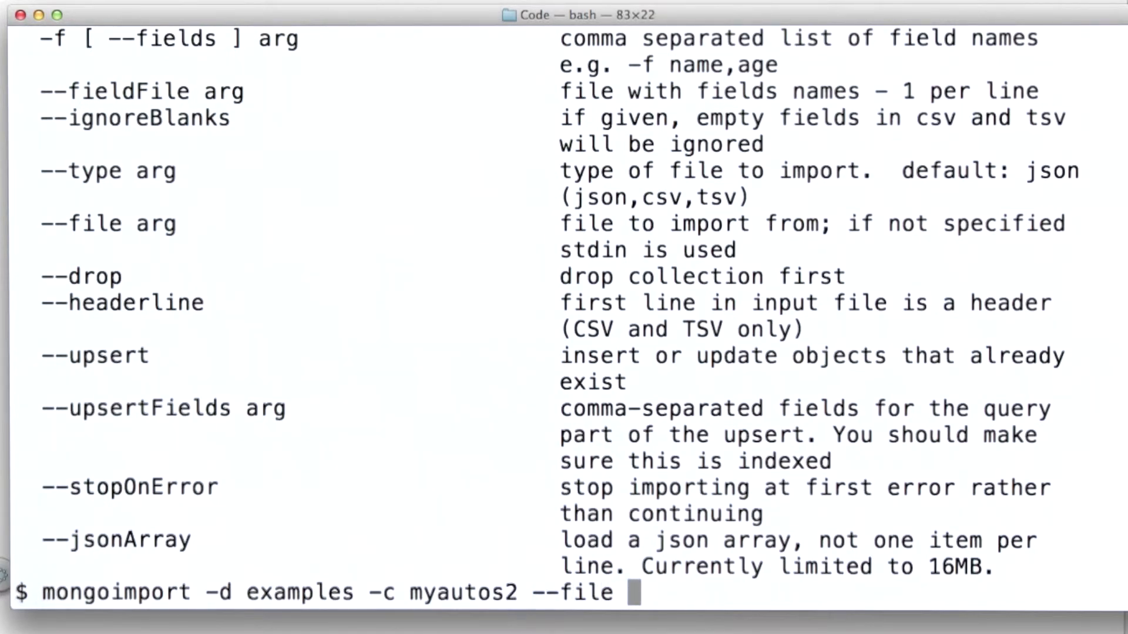
type("aut")
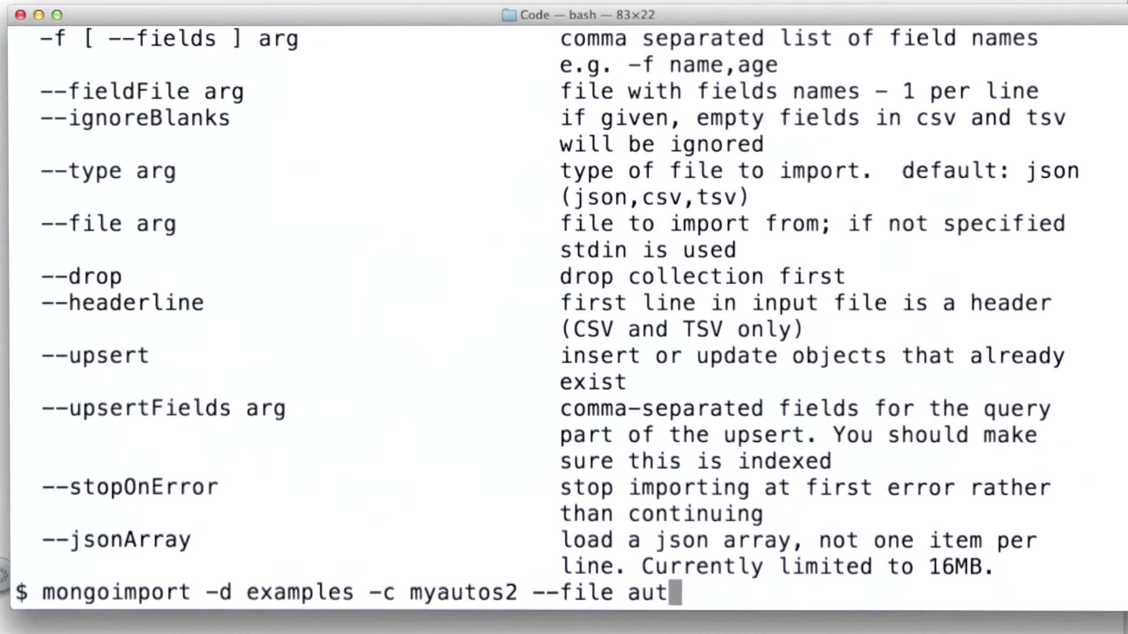
type("os.json")
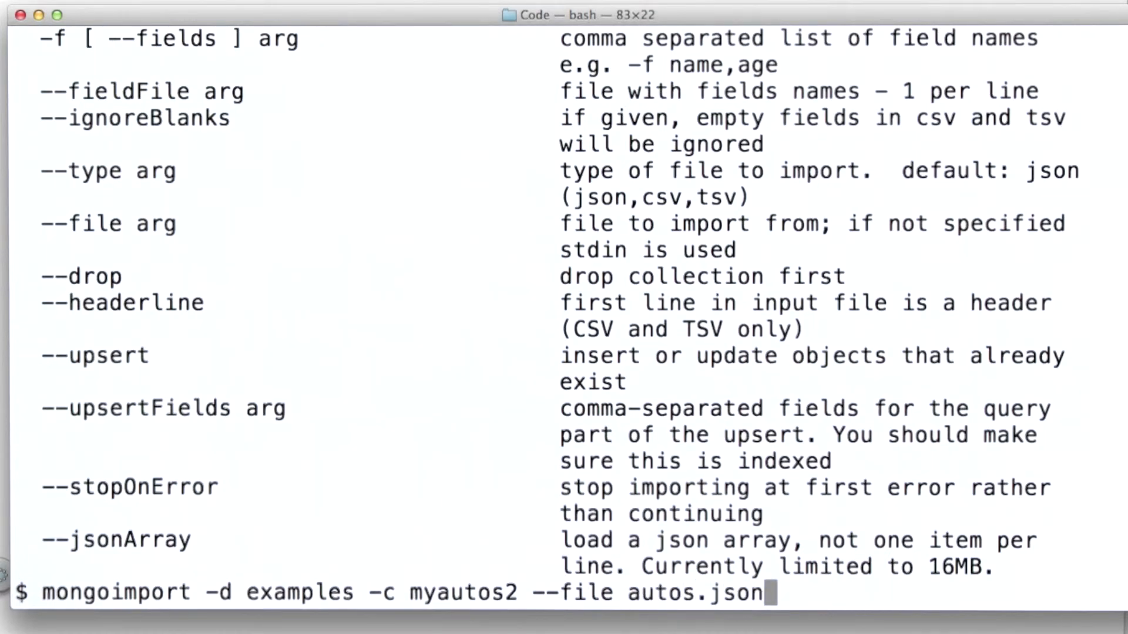
Step: Run the mongoimport command, importing 7799 autos.json objects into examples.myautos2
key("Return")
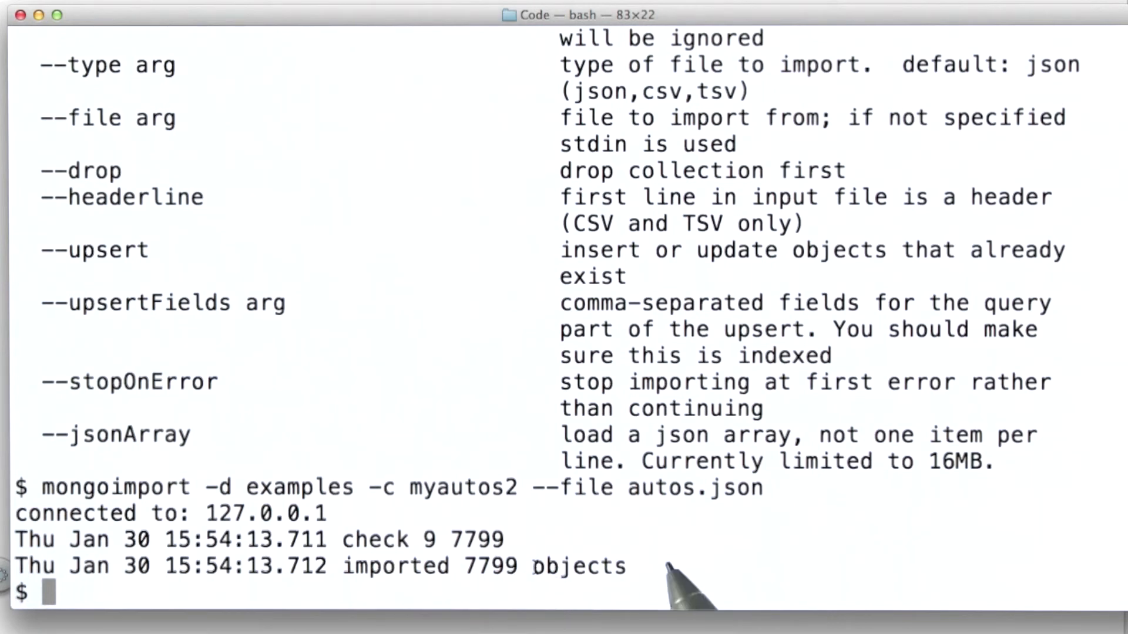
mouse_move(504, 517)
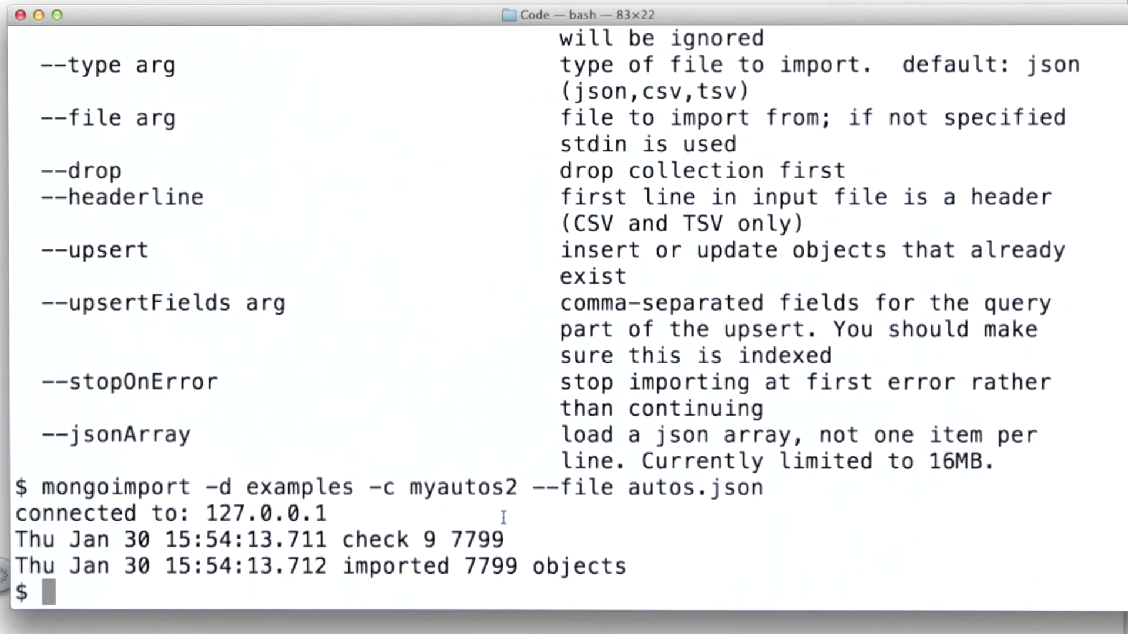